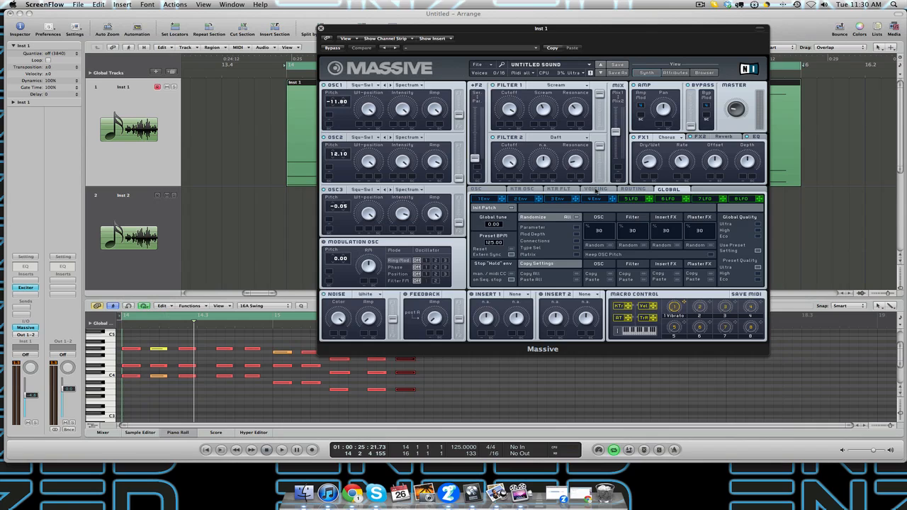
# Show Massive's Voicing panel with 16 unison voices and pitch, wavetable and pan spread
pyautogui.click(281, 449)
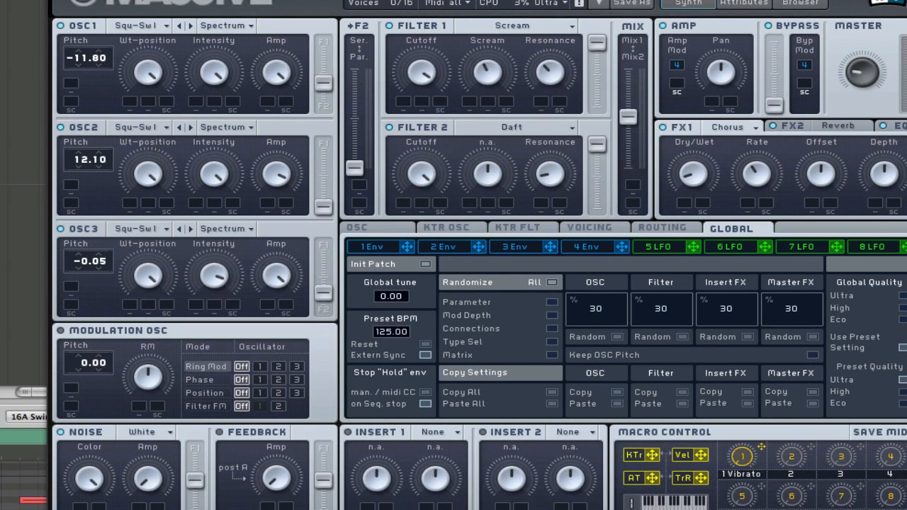
pyautogui.moveTo(602, 234)
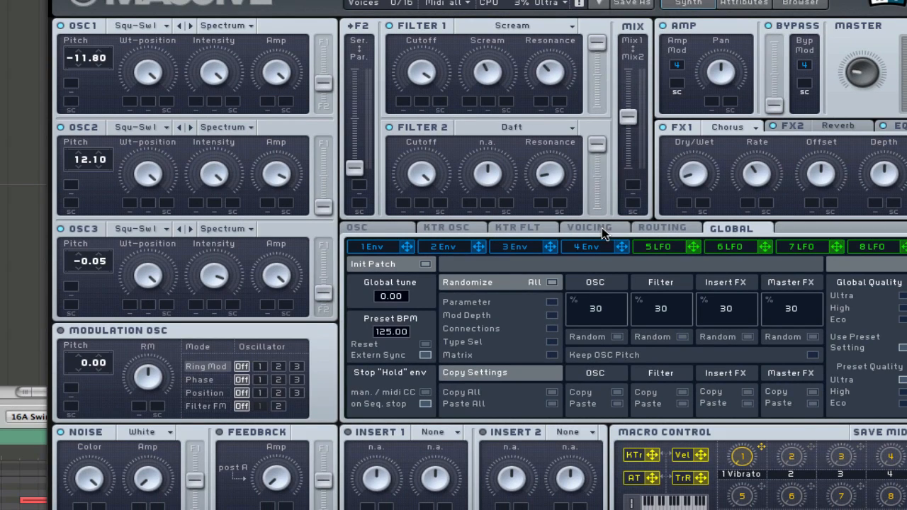
pyautogui.click(588, 228)
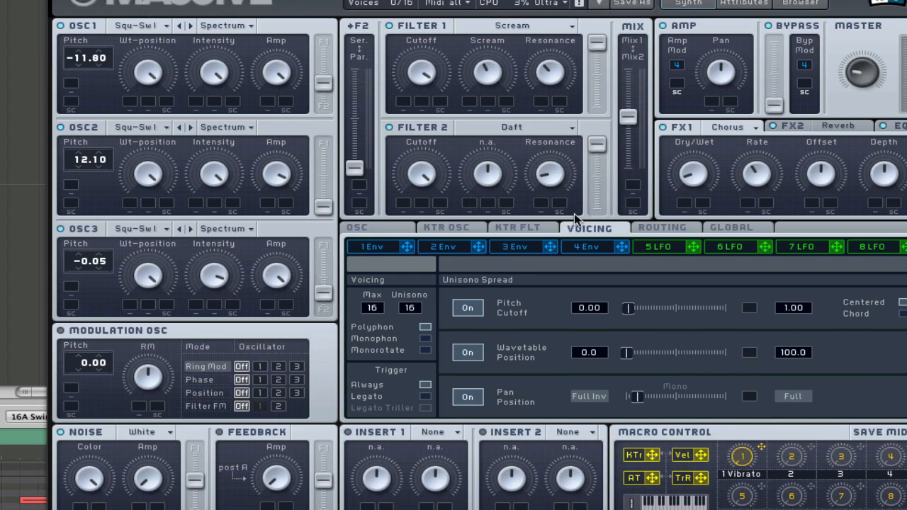
pyautogui.moveTo(418, 312)
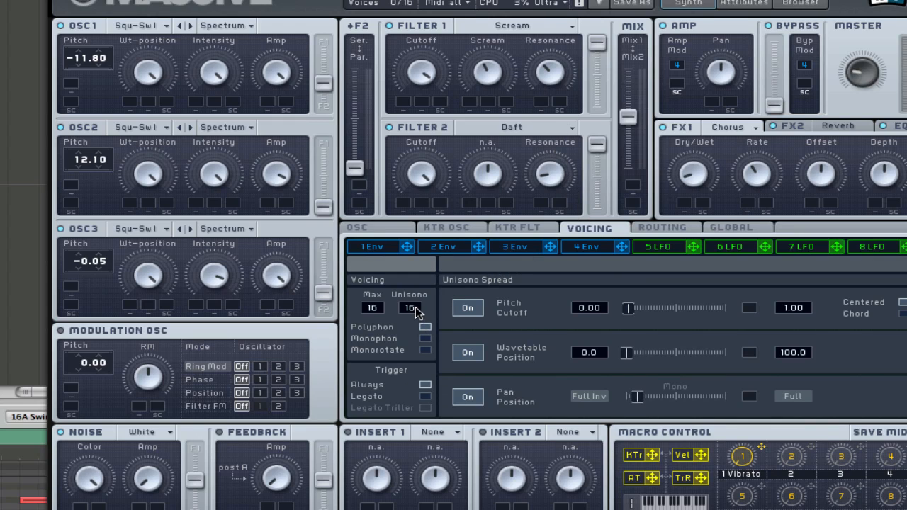
pyautogui.moveTo(424, 355)
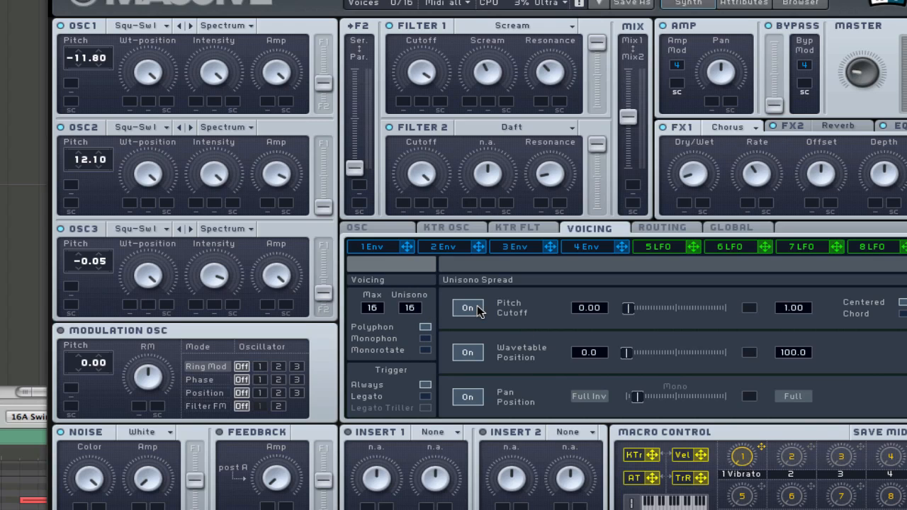
pyautogui.moveTo(487, 397)
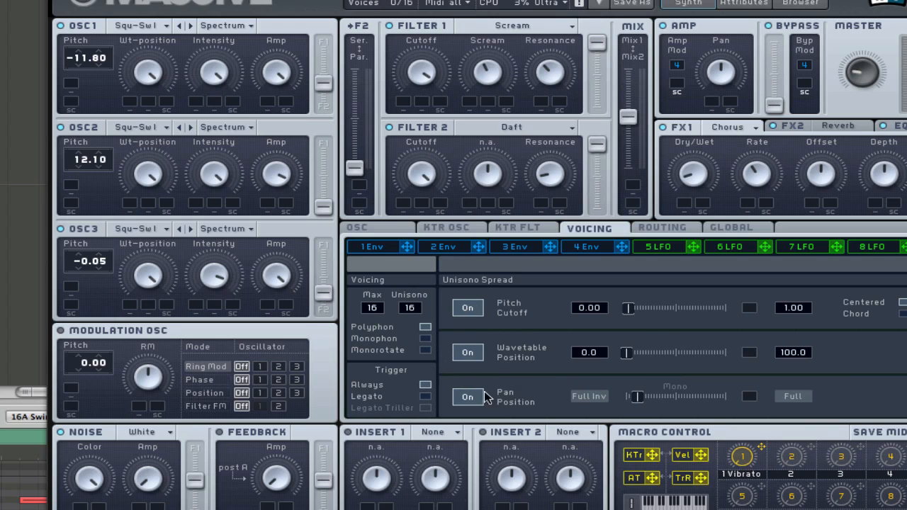
pyautogui.moveTo(627, 403)
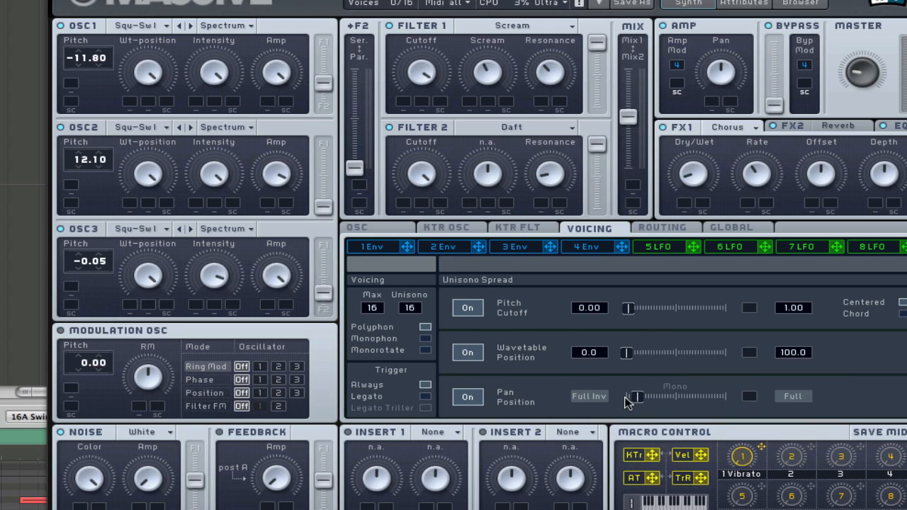
pyautogui.moveTo(613, 409)
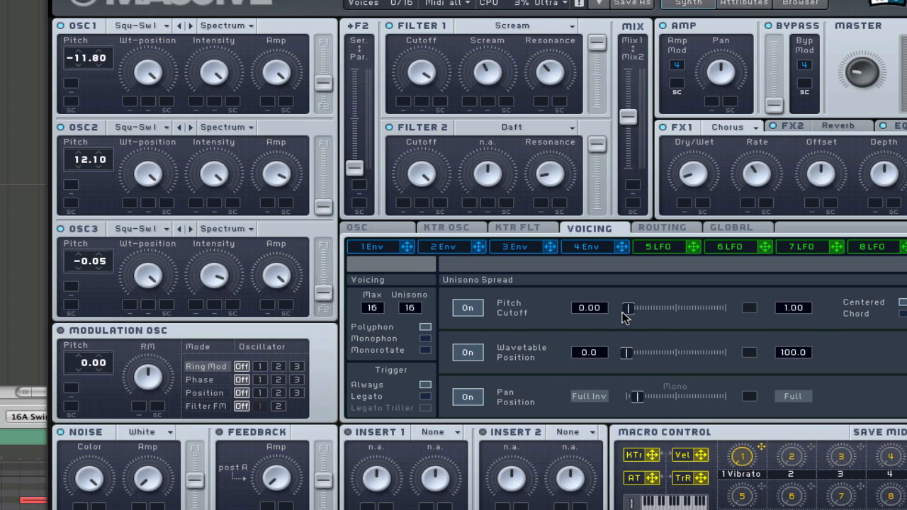
pyautogui.moveTo(378, 235)
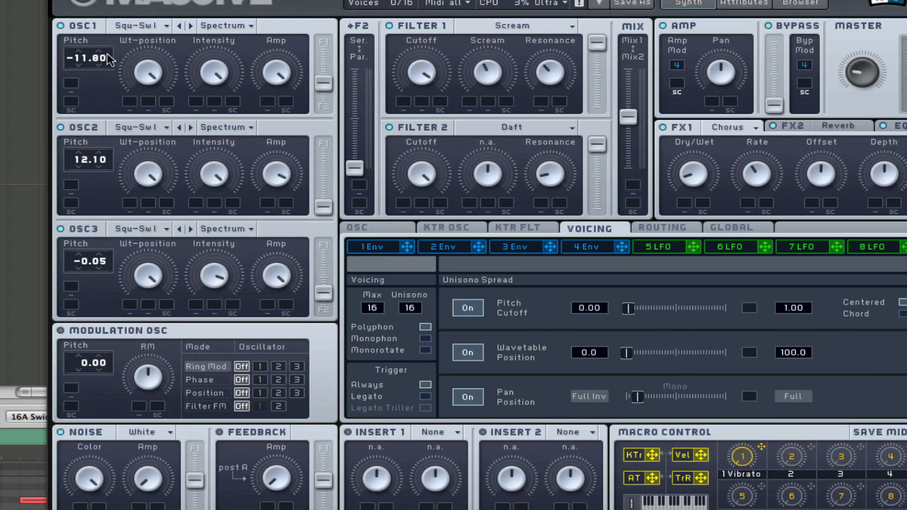
pyautogui.moveTo(75, 171)
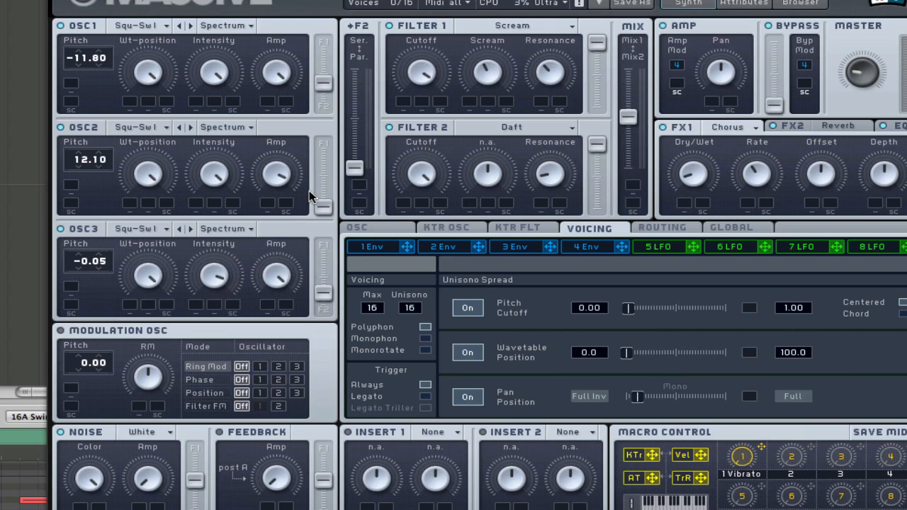
pyautogui.moveTo(413, 73)
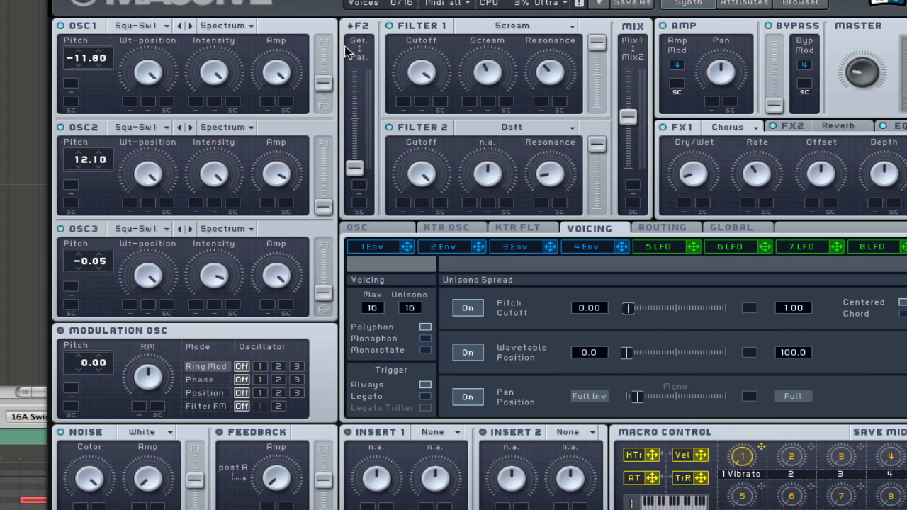
pyautogui.moveTo(601, 134)
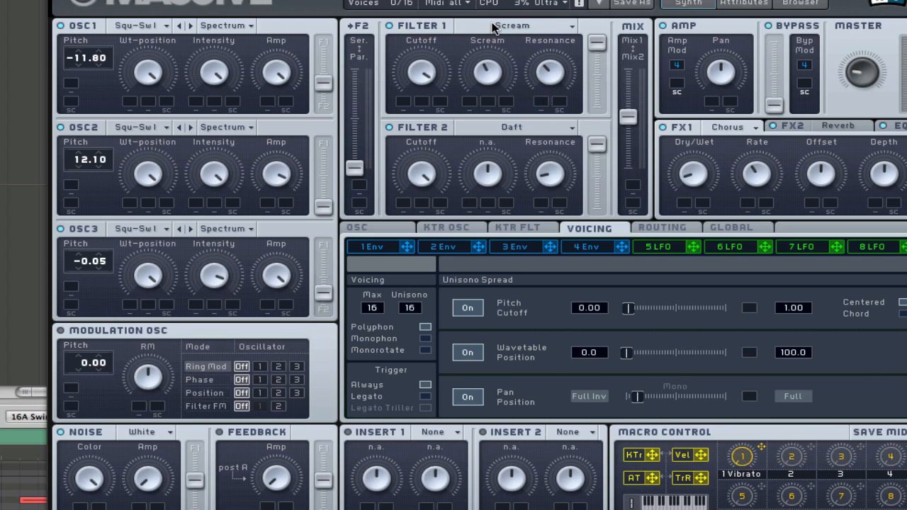
pyautogui.moveTo(353, 73)
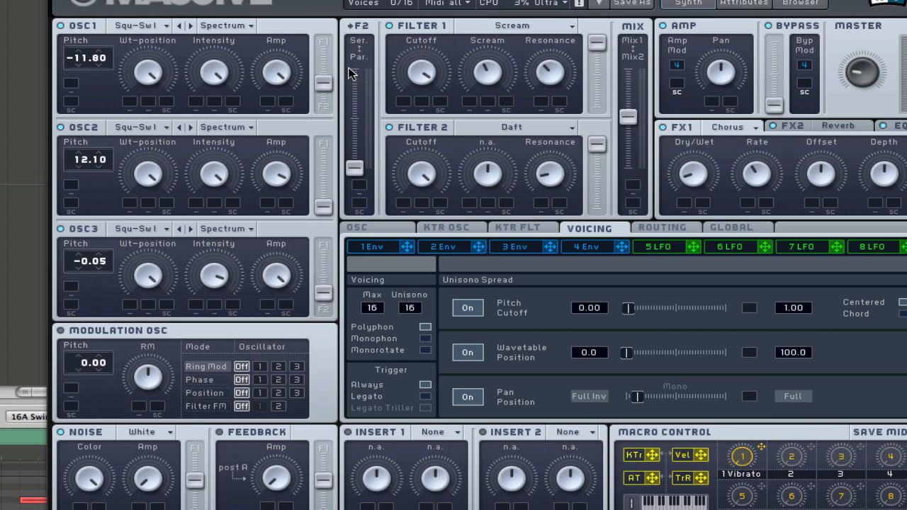
pyautogui.moveTo(326, 55)
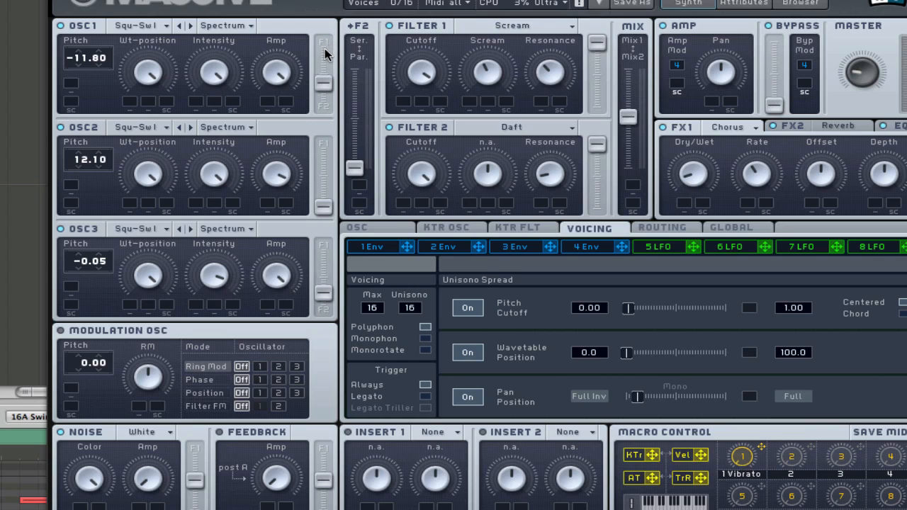
pyautogui.moveTo(333, 159)
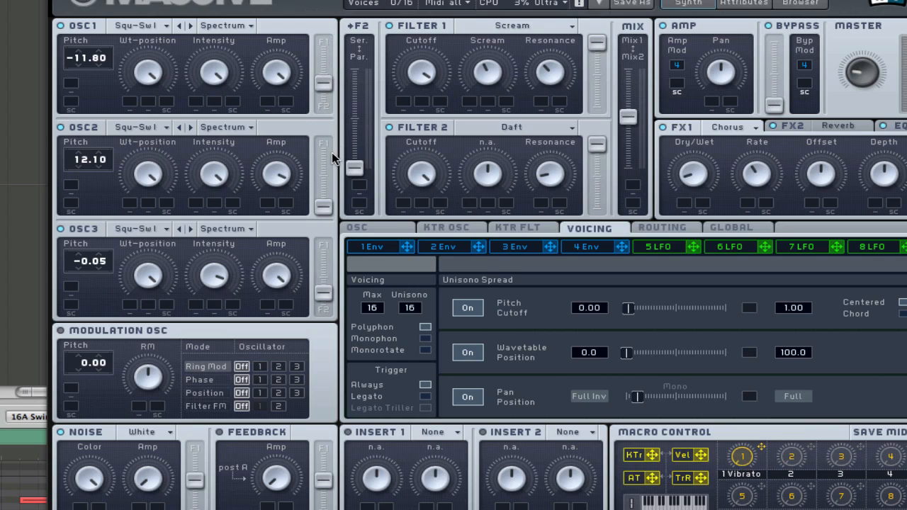
pyautogui.moveTo(493, 83)
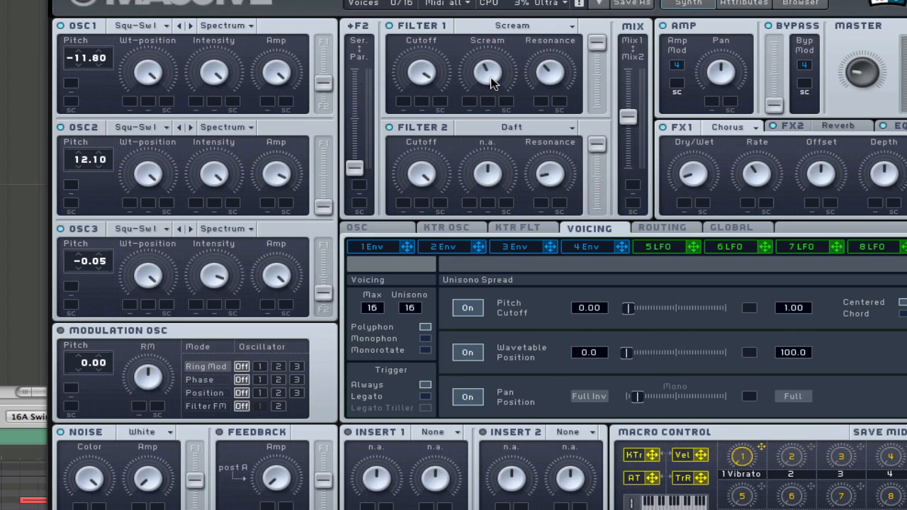
pyautogui.moveTo(659, 107)
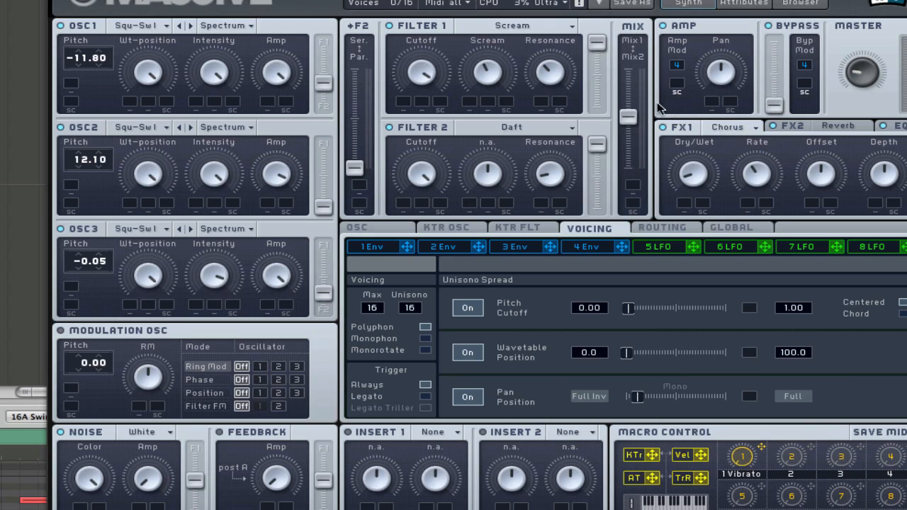
pyautogui.moveTo(634, 121)
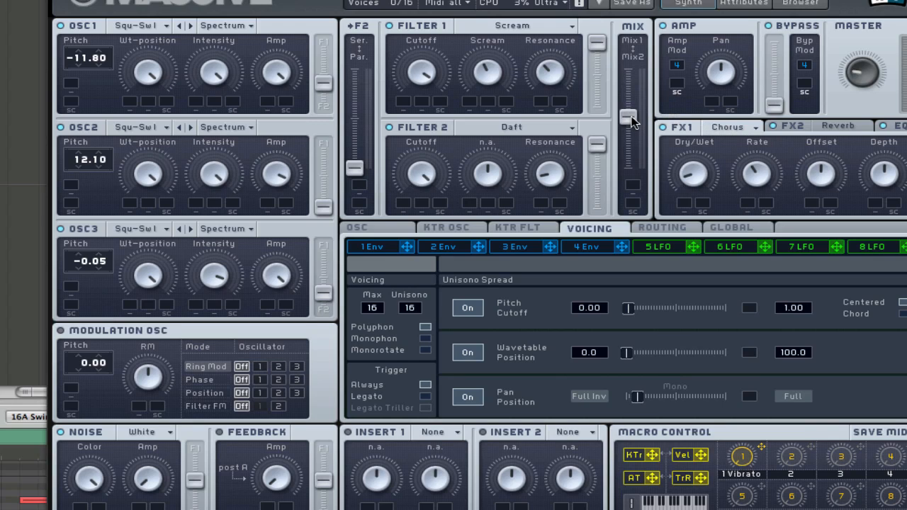
pyautogui.moveTo(467, 40)
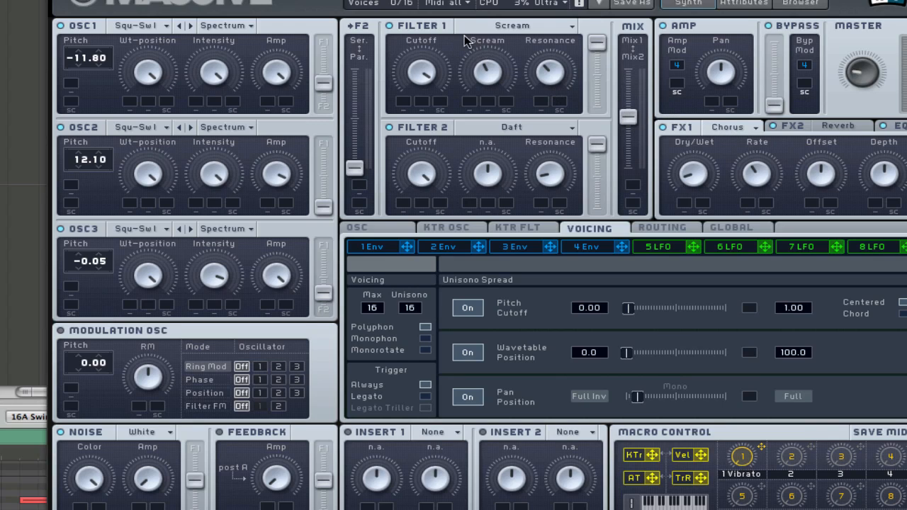
pyautogui.moveTo(482, 41)
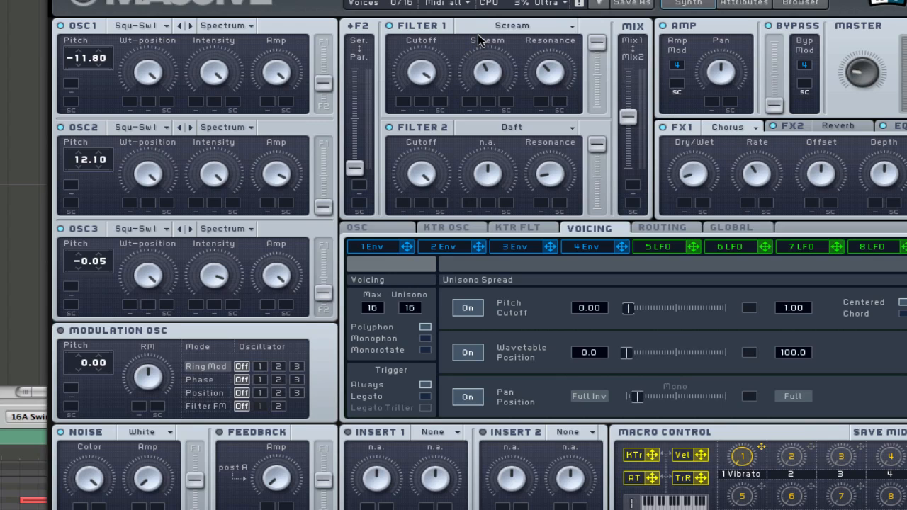
pyautogui.moveTo(577, 79)
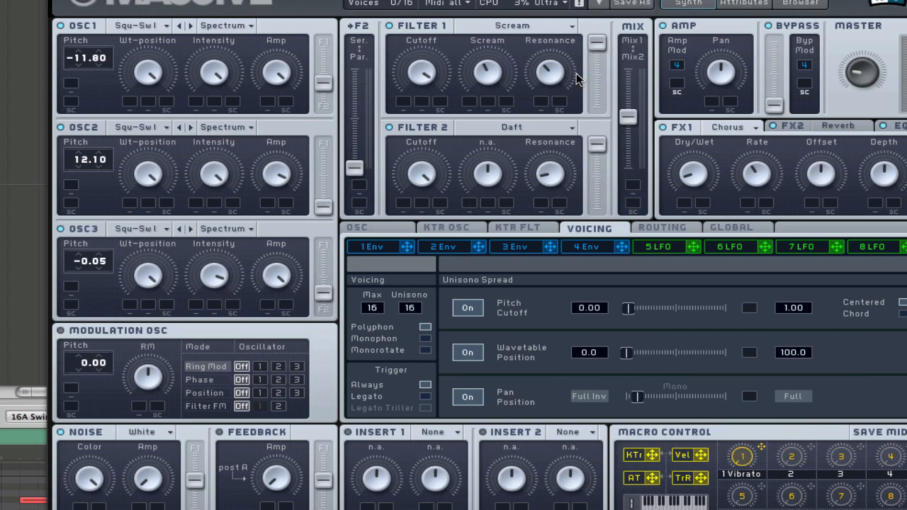
pyautogui.moveTo(721, 136)
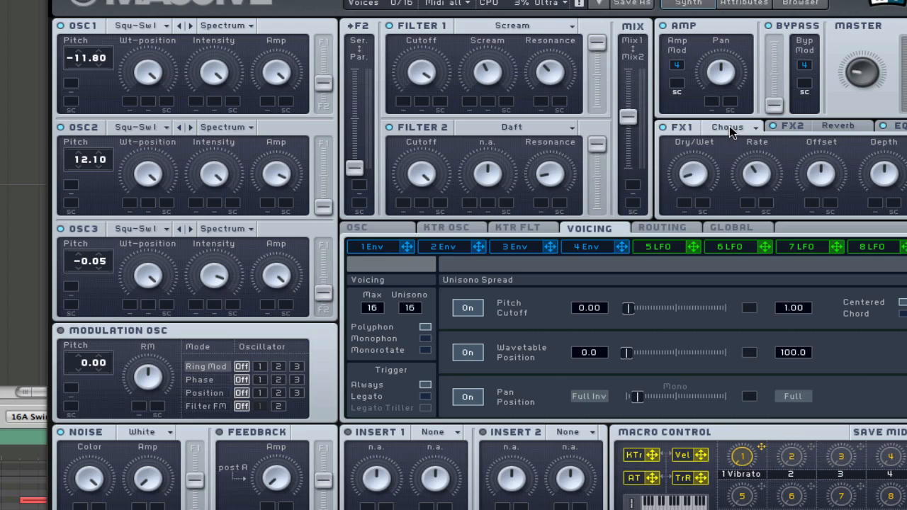
pyautogui.moveTo(712, 143)
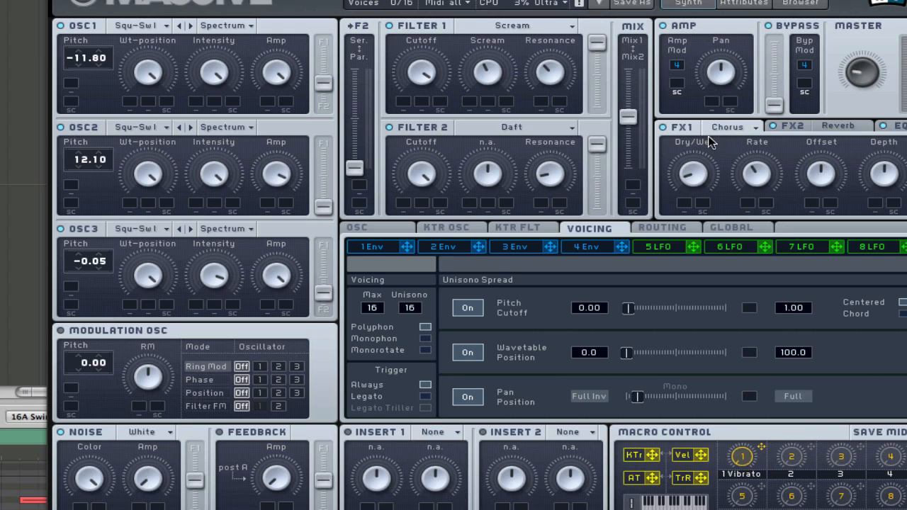
# Show the FX2 reverb settings: dry/wet, size, density and color
pyautogui.click(789, 127)
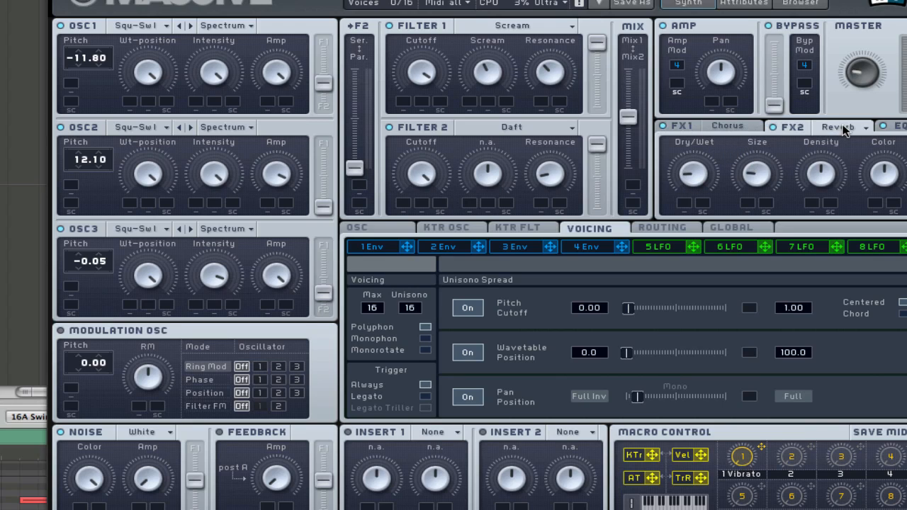
pyautogui.moveTo(765, 142)
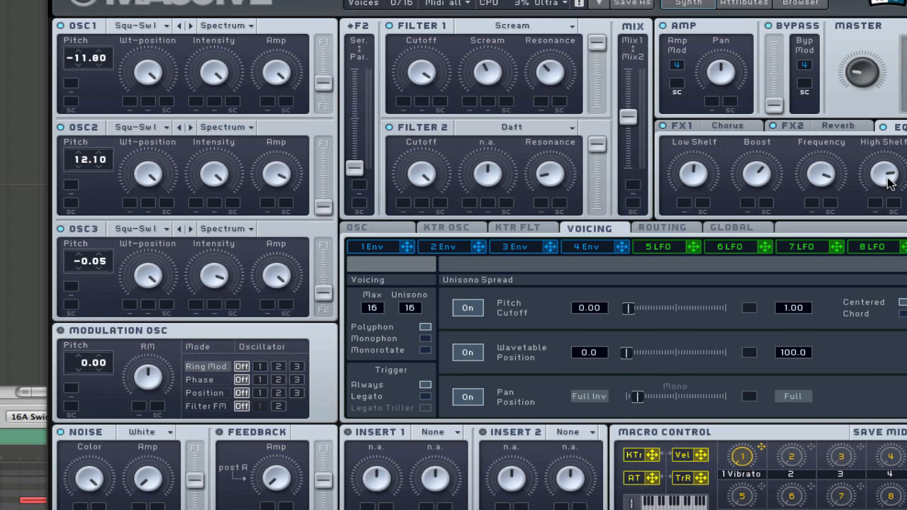
pyautogui.moveTo(662, 248)
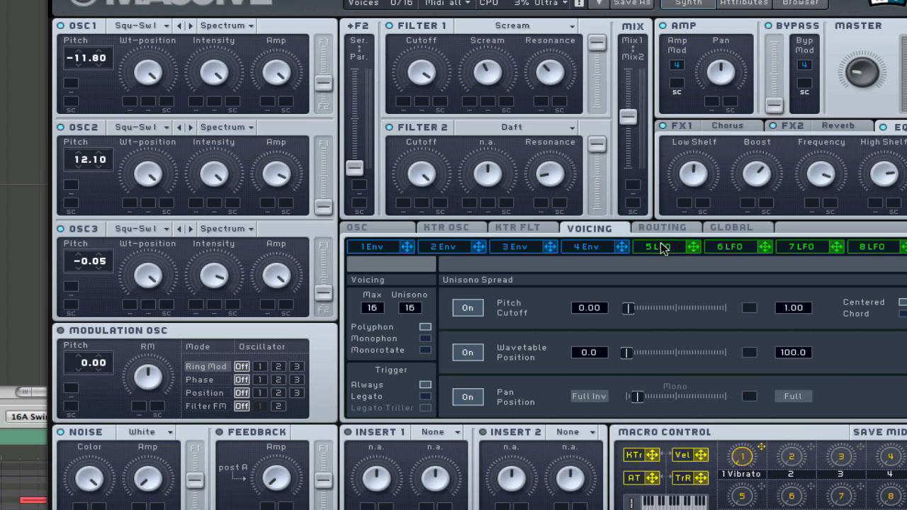
pyautogui.moveTo(520, 247)
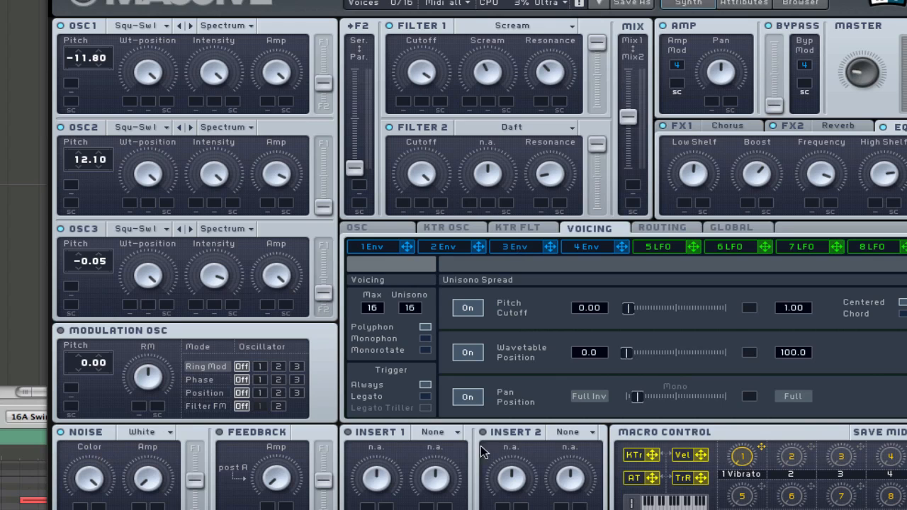
pyautogui.moveTo(592, 231)
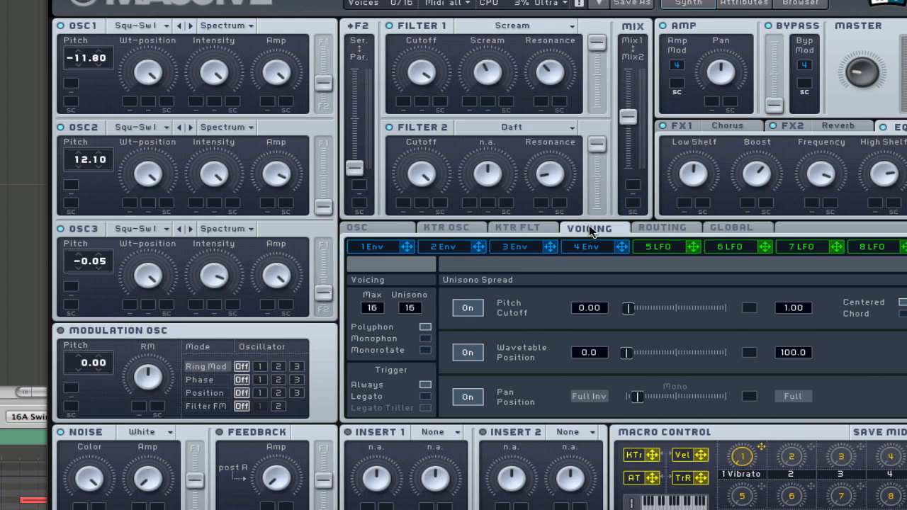
pyautogui.moveTo(443, 318)
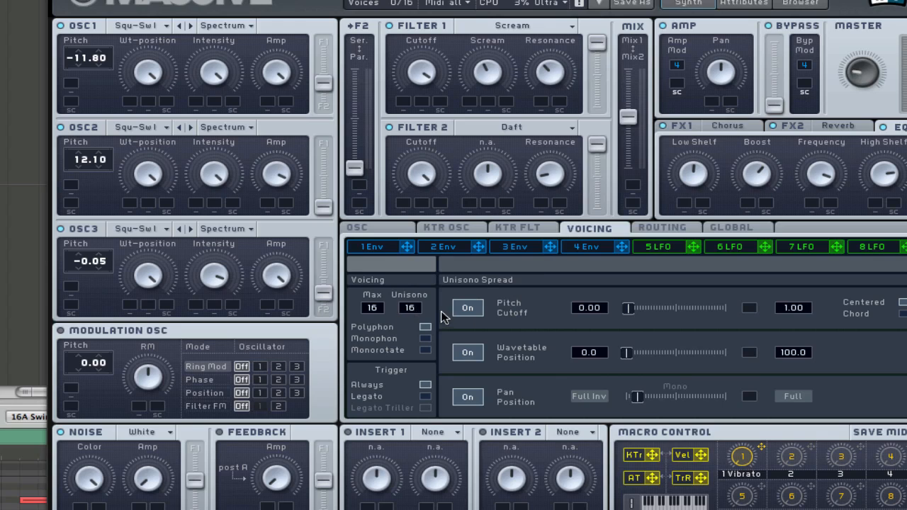
pyautogui.moveTo(199, 32)
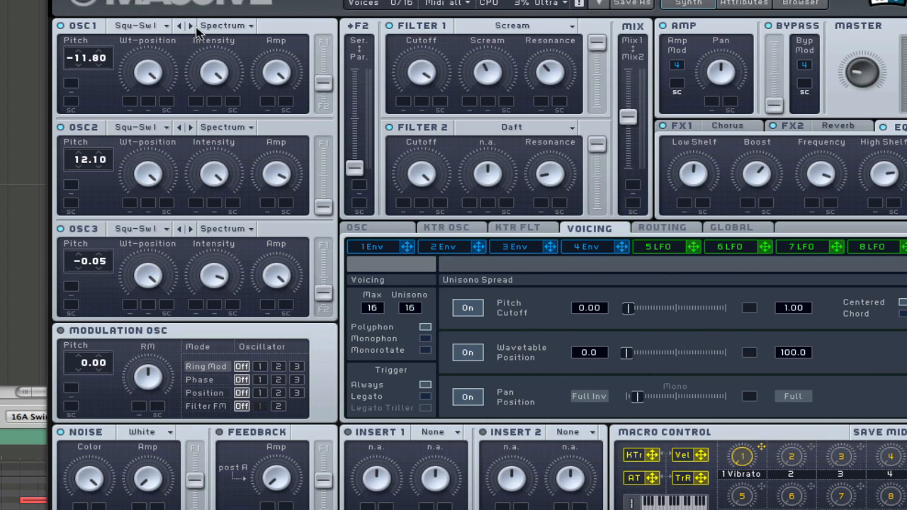
pyautogui.moveTo(510, 134)
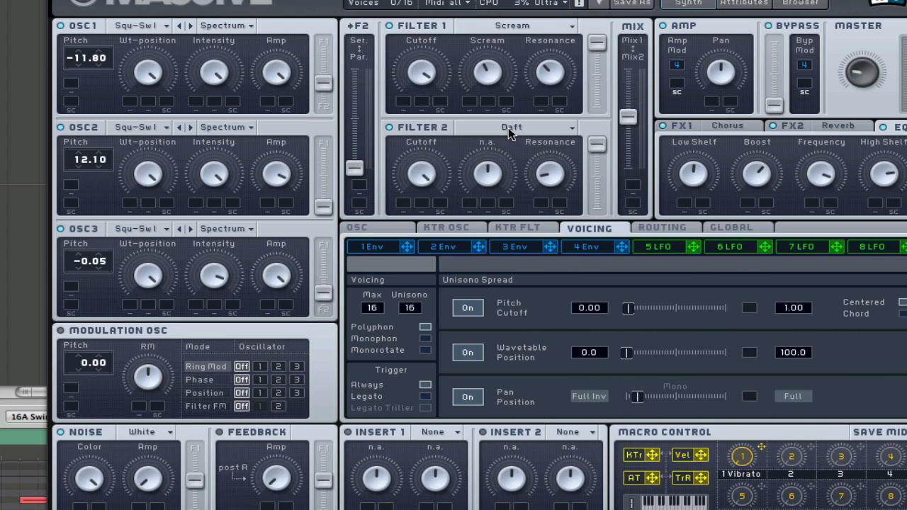
pyautogui.moveTo(737, 131)
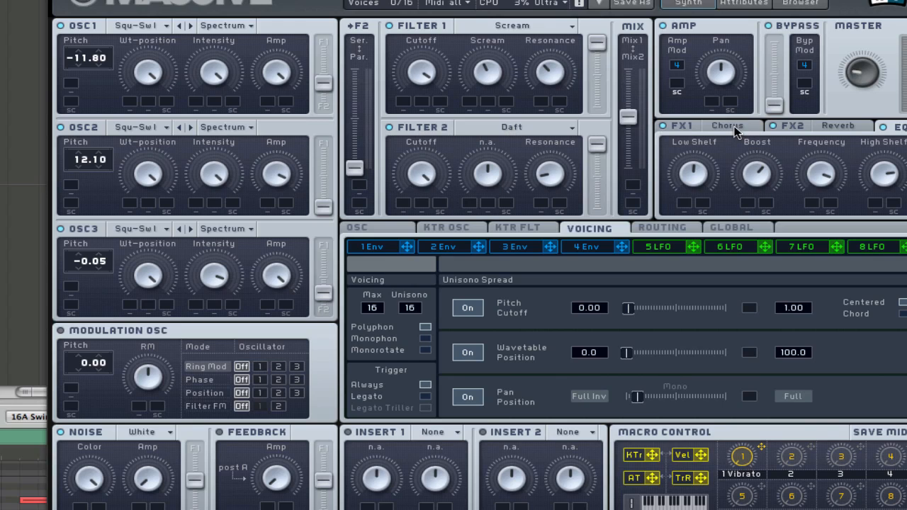
# Reopen the FX2 reverb panel, then open and close Massive's Save/Save As/Options menu
pyautogui.click(790, 125)
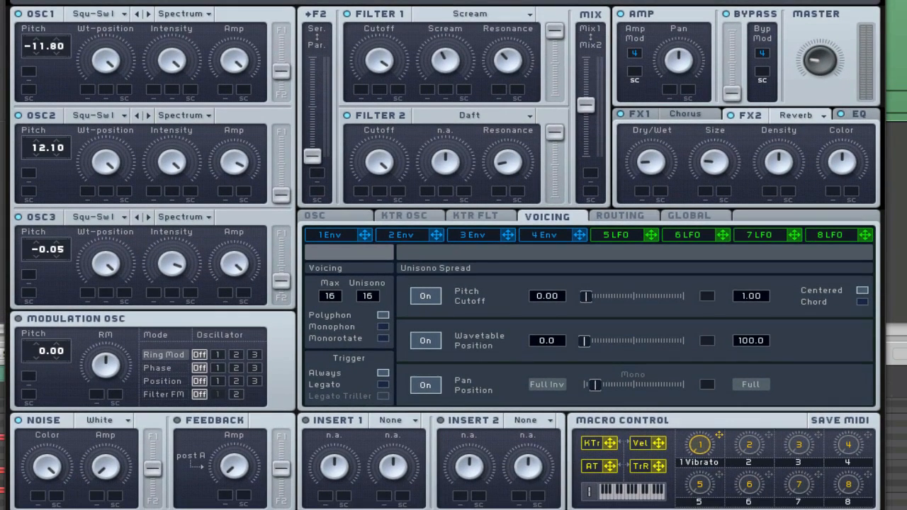
pyautogui.click(316, 4)
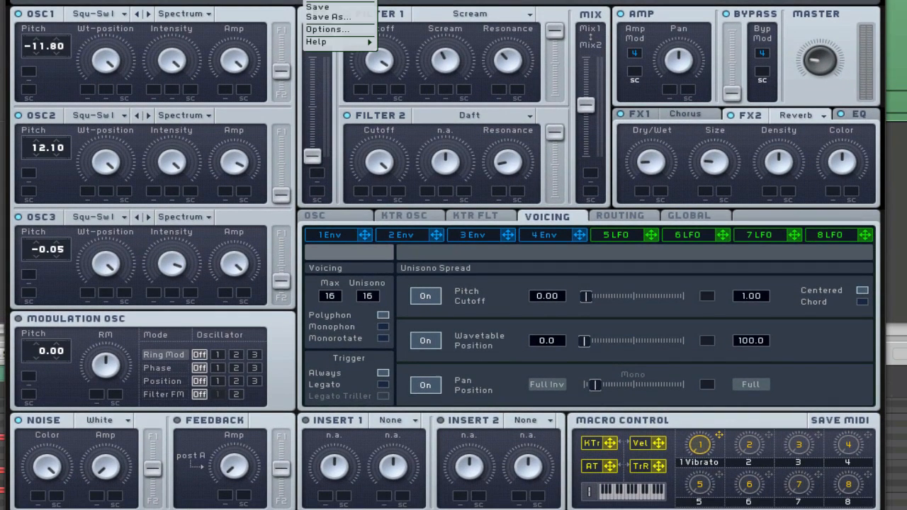
pyautogui.click(317, 7)
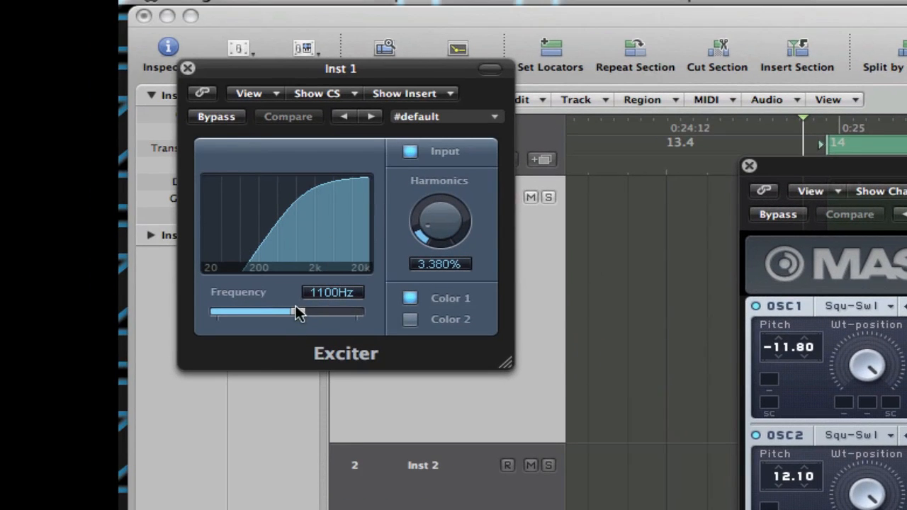
# Nudge the Exciter frequency to about 1100 Hz and close the Exciter window
pyautogui.moveTo(294, 312); pyautogui.dragTo(298, 312)
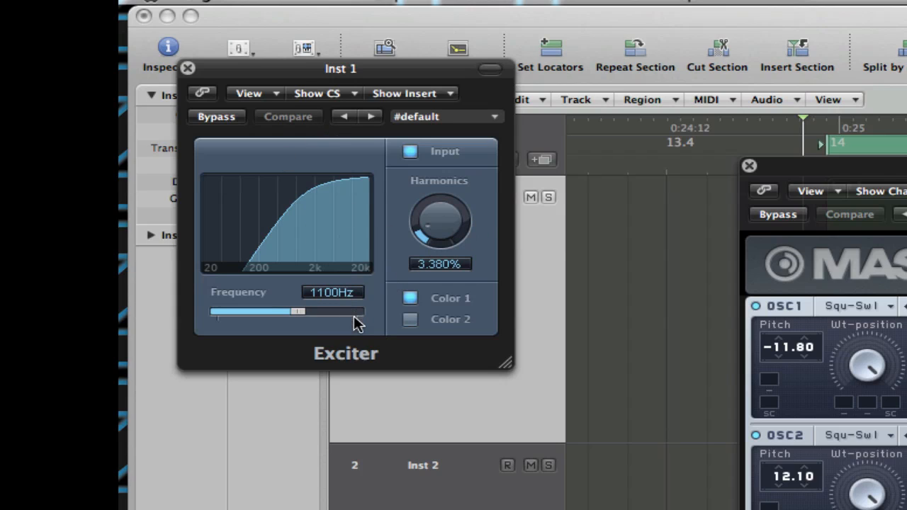
pyautogui.moveTo(284, 259)
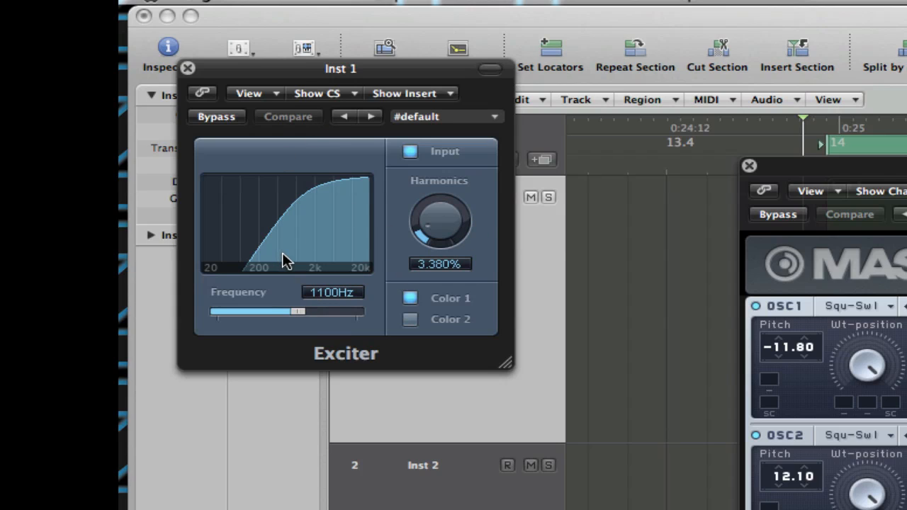
pyautogui.click(187, 68)
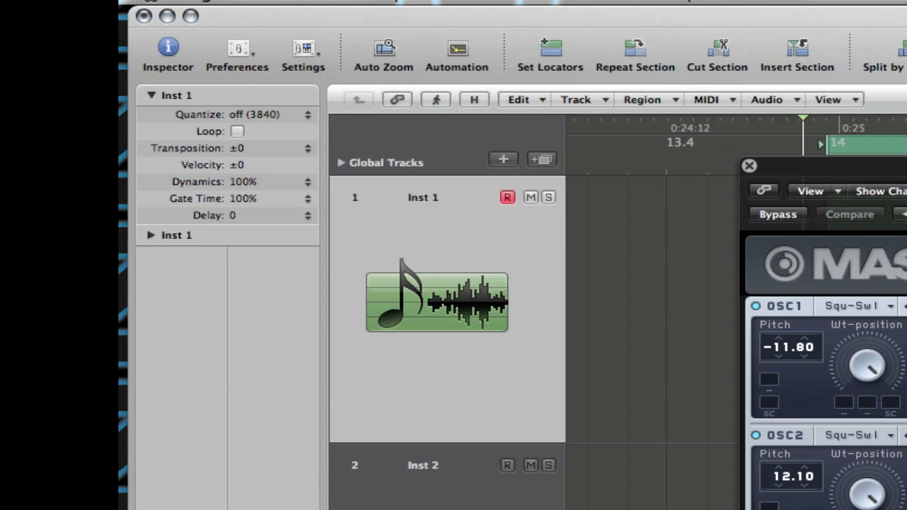